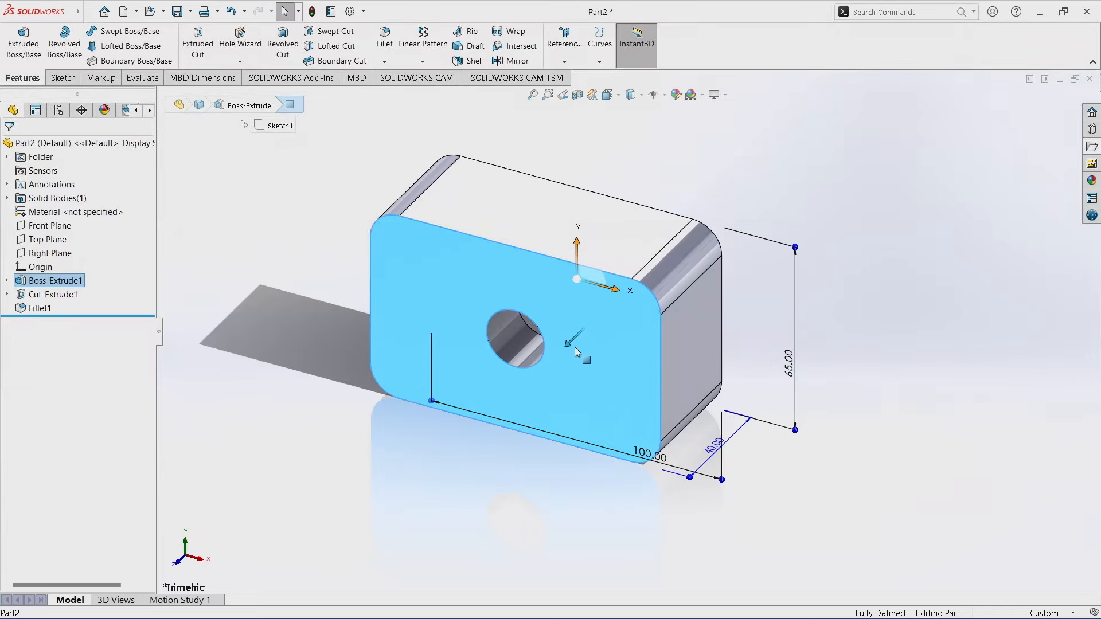
pyautogui.moveTo(576, 354)
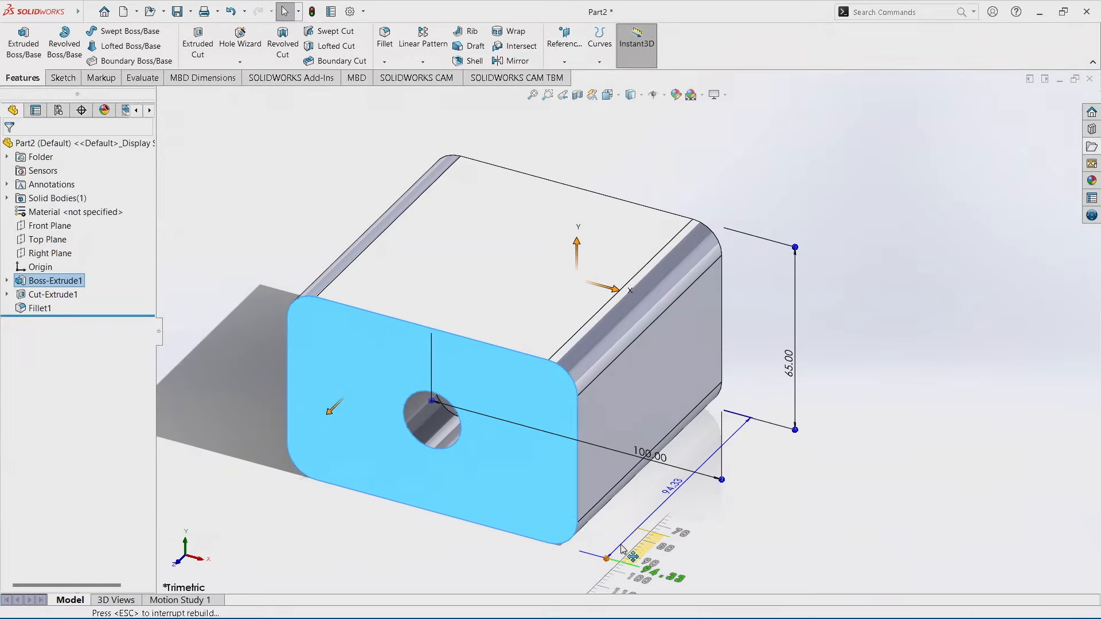
# - Drag the front face's Instant3D arrow to deepen the block from 40 to about 94 mm
pyautogui.moveTo(606, 557); pyautogui.dragTo(637, 530)
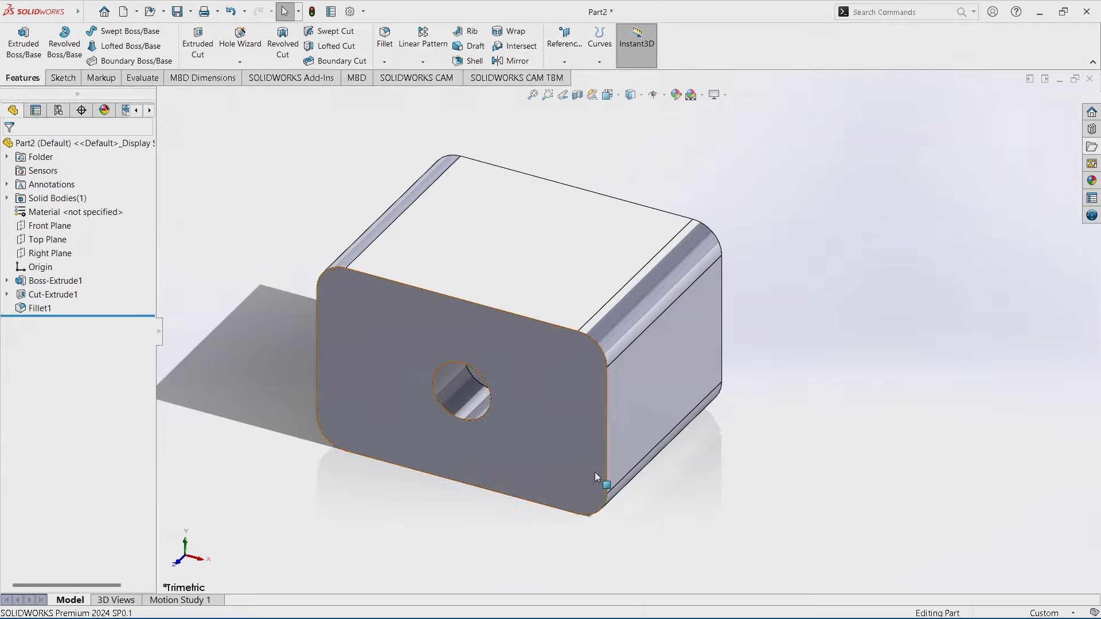
# - Drag the block's front face and choose Keep in the Move Confirmation dialog
pyautogui.moveTo(597, 477); pyautogui.dragTo(495, 386)
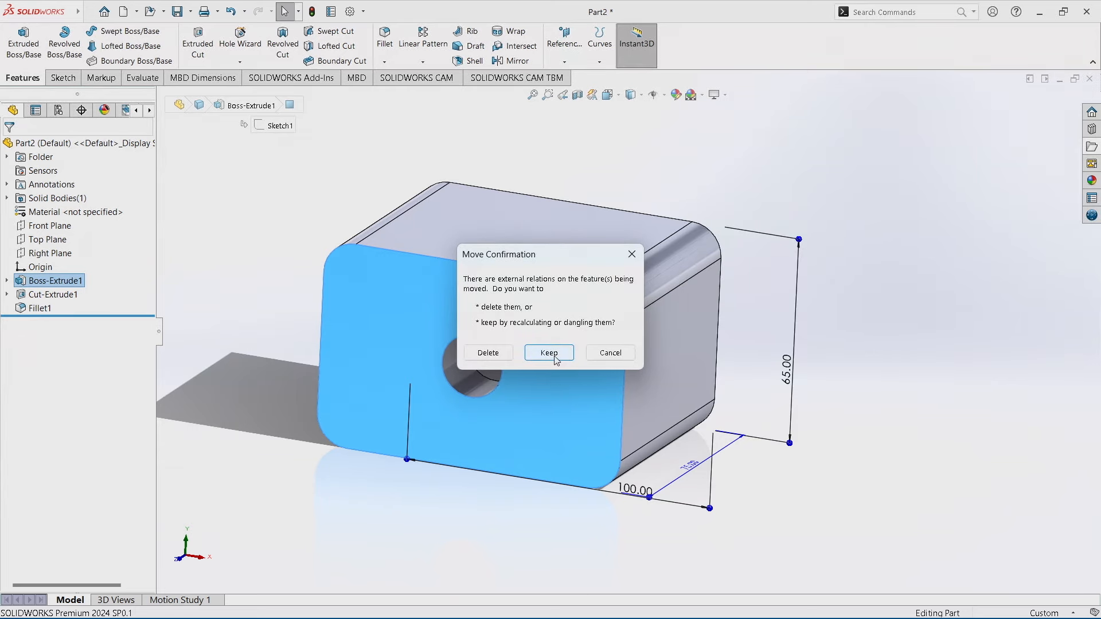
pyautogui.click(548, 352)
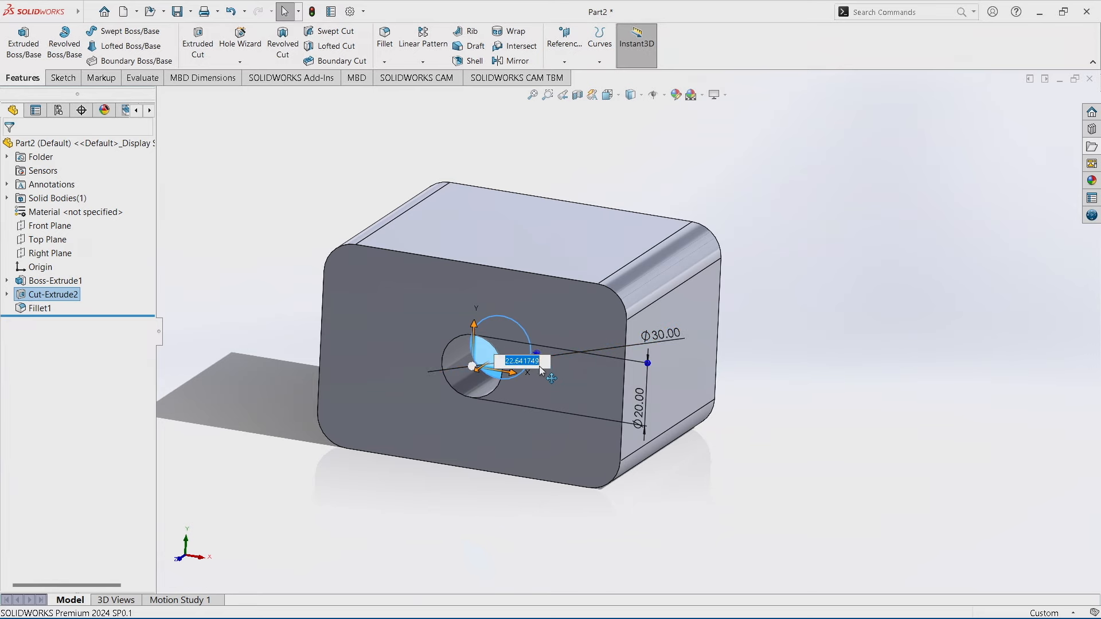
# - Enter 20 in the Instant3D dimension box for the hole diameter
pyautogui.write('20')
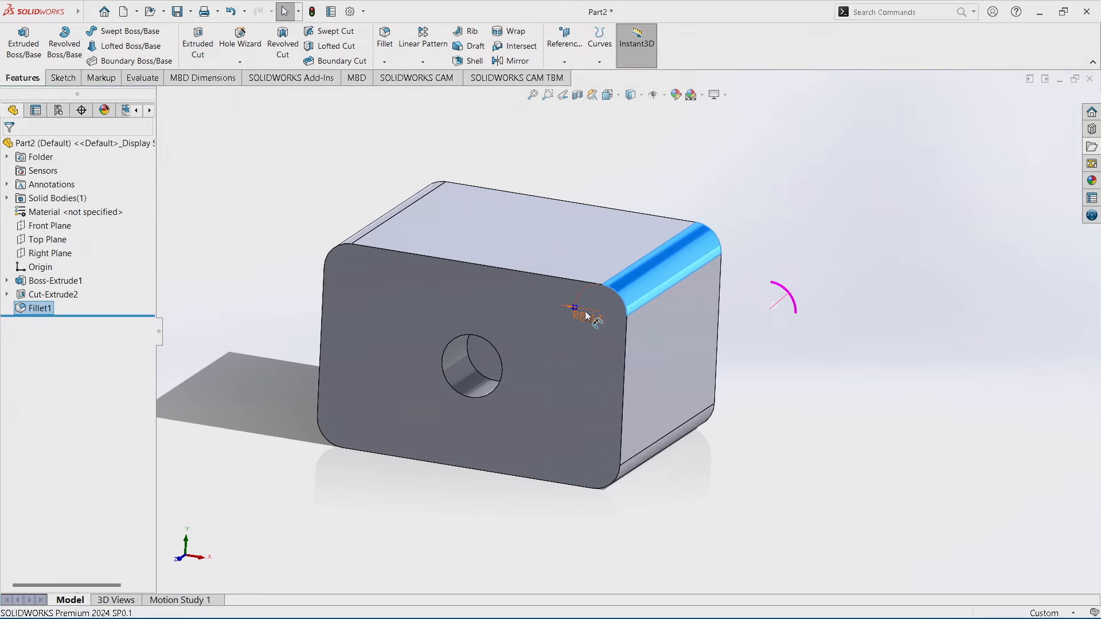
# - Set the Fillet1 radius dimension to 10
pyautogui.click(576, 308)
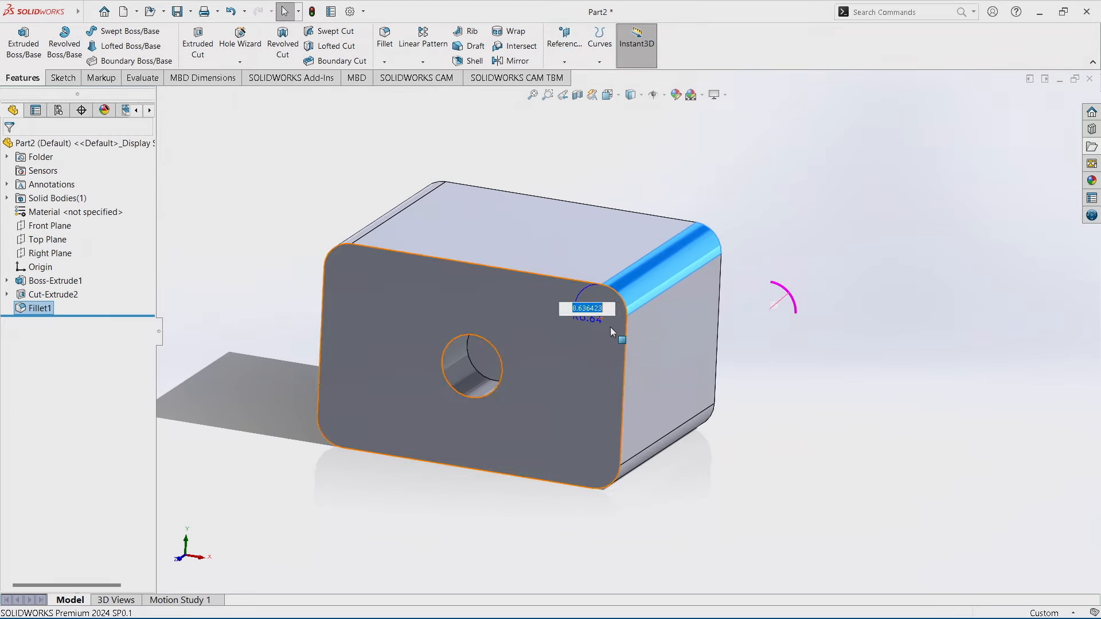
pyautogui.write('10')
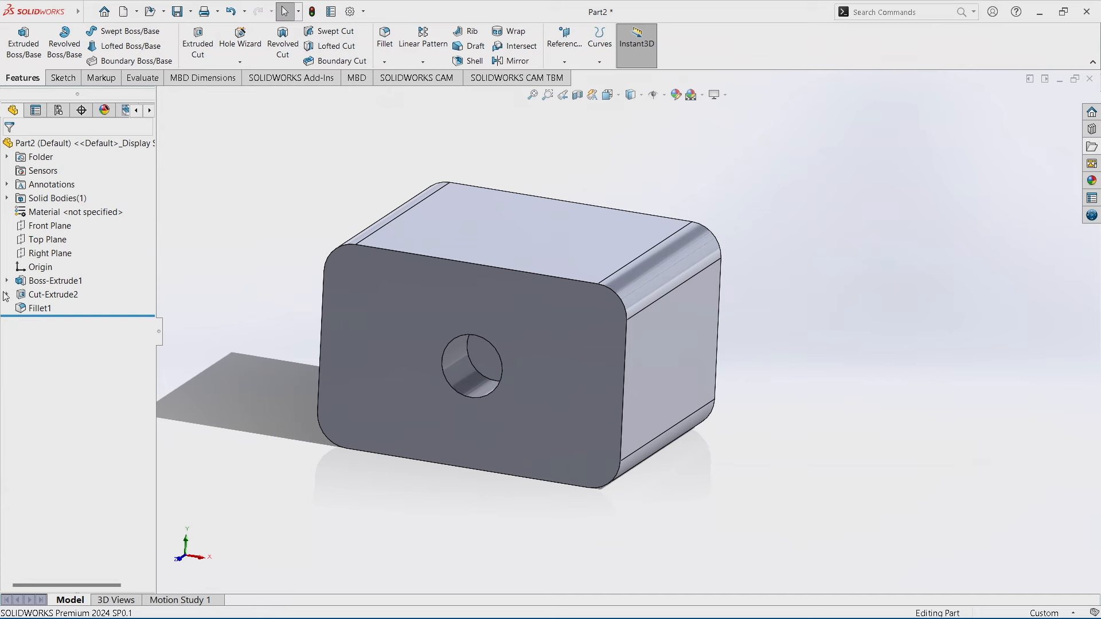
# - Show Sketch2 under Cut-Extrude2 to reveal the hole's circles
pyautogui.click(54, 294)
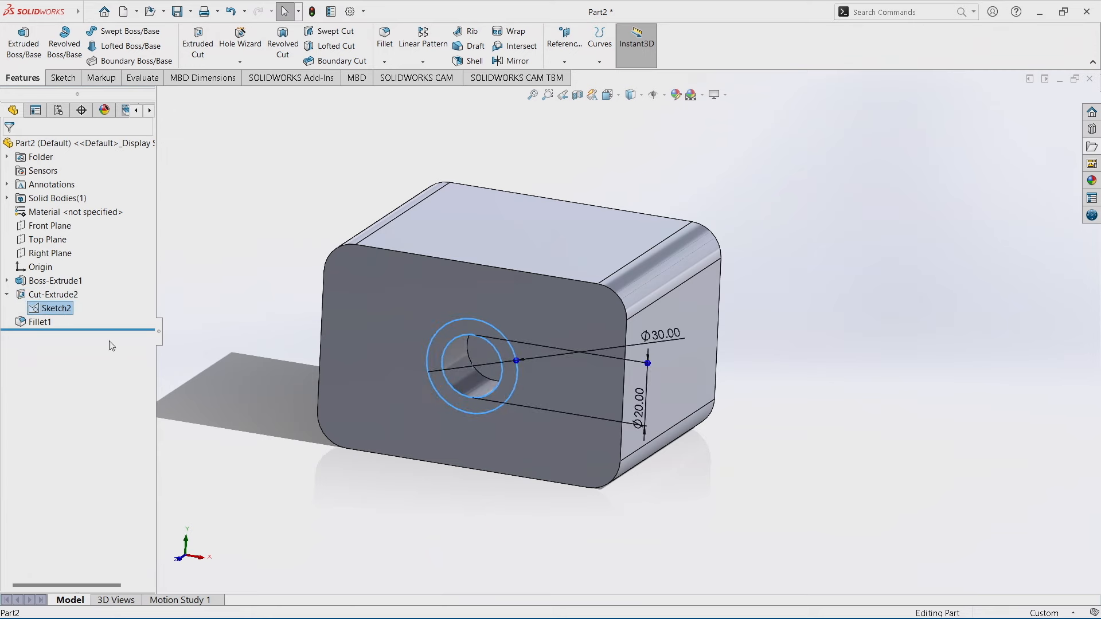
pyautogui.rightClick(53, 307)
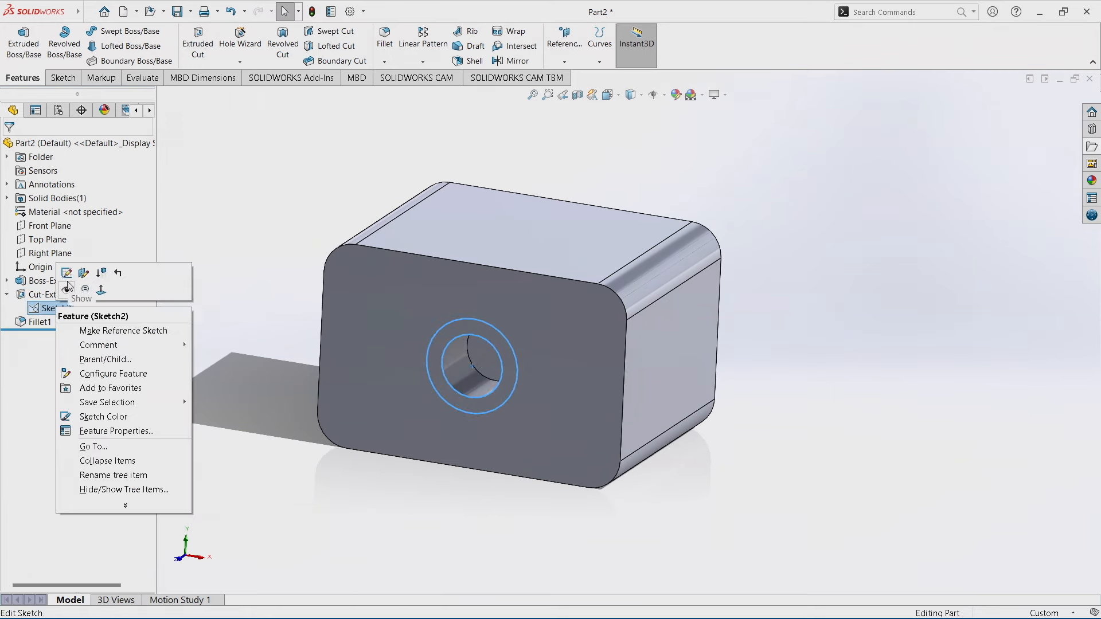
pyautogui.click(723, 535)
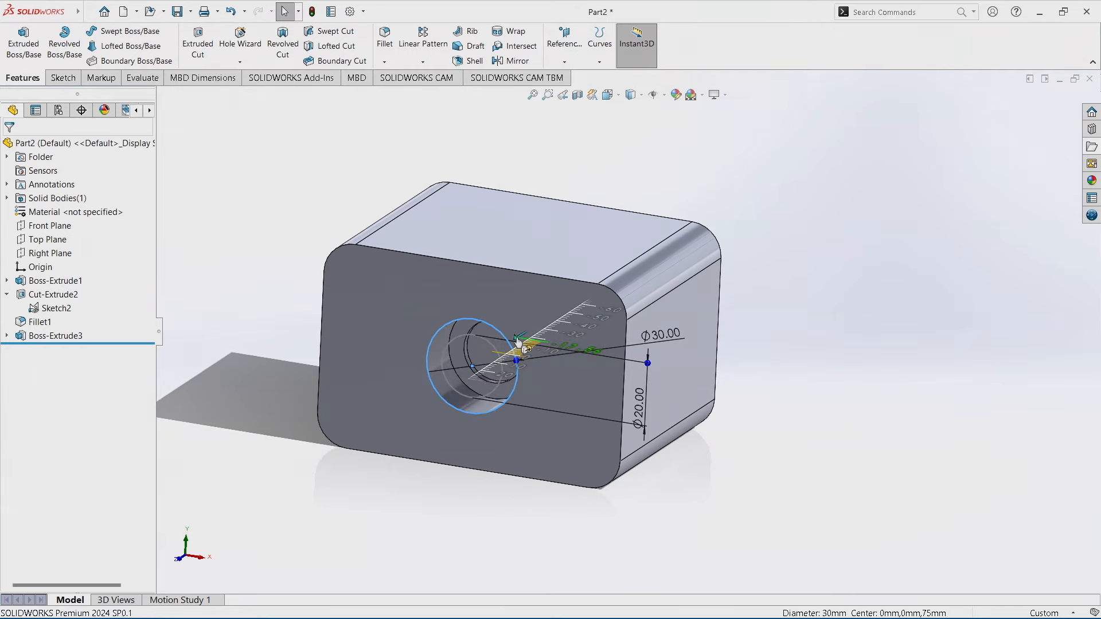
# - Extrude the ring between the two hole circles to a depth of 3
pyautogui.click(55, 336)
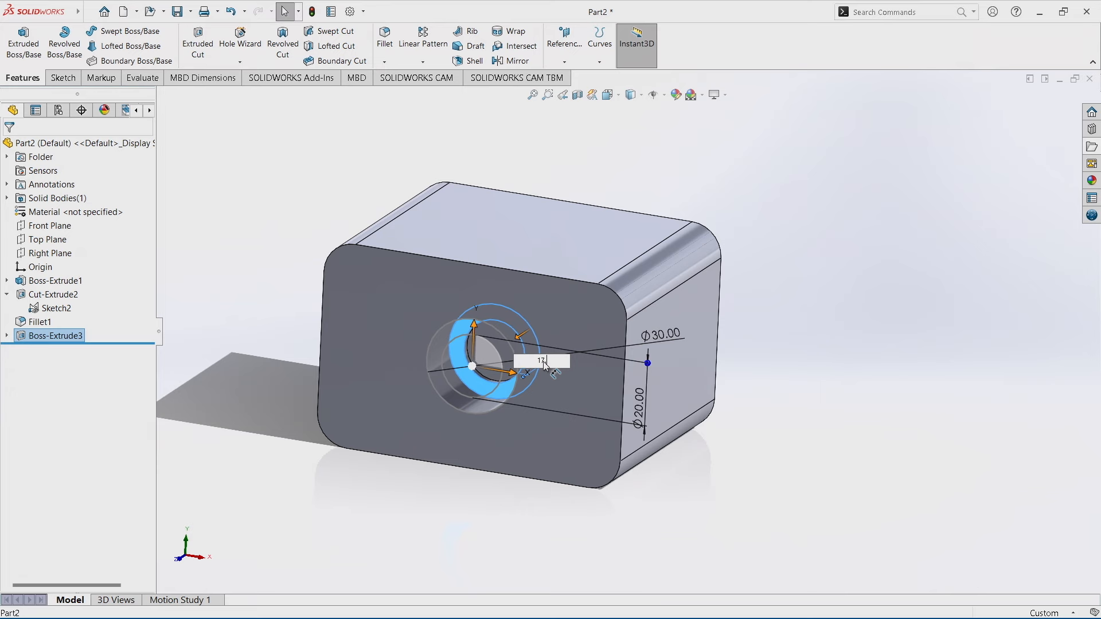
pyautogui.write('3')
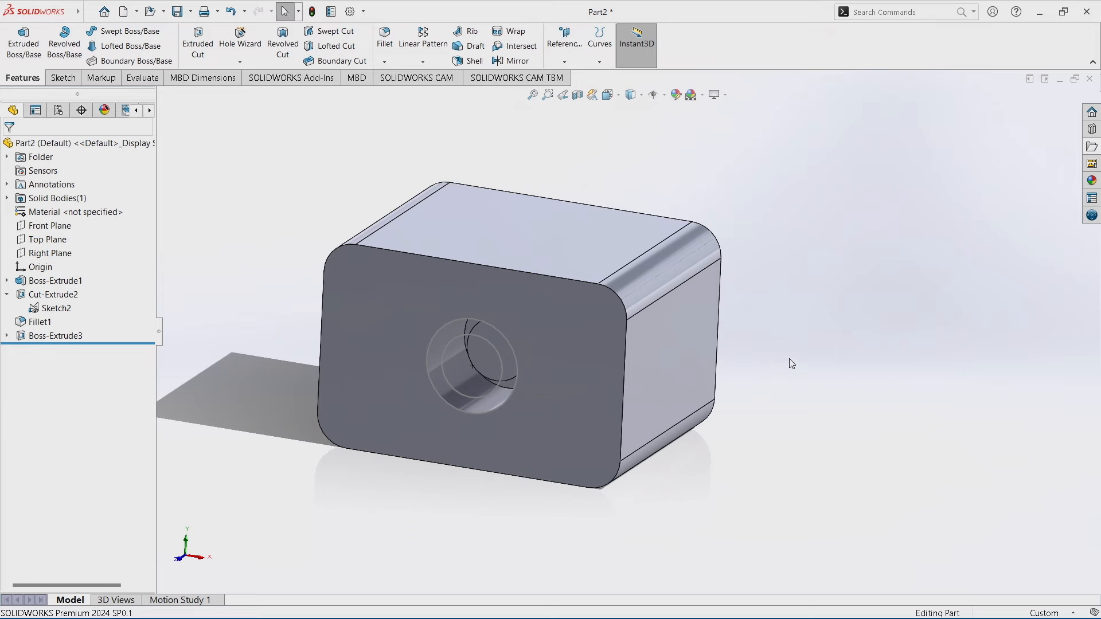
pyautogui.moveTo(640, 422)
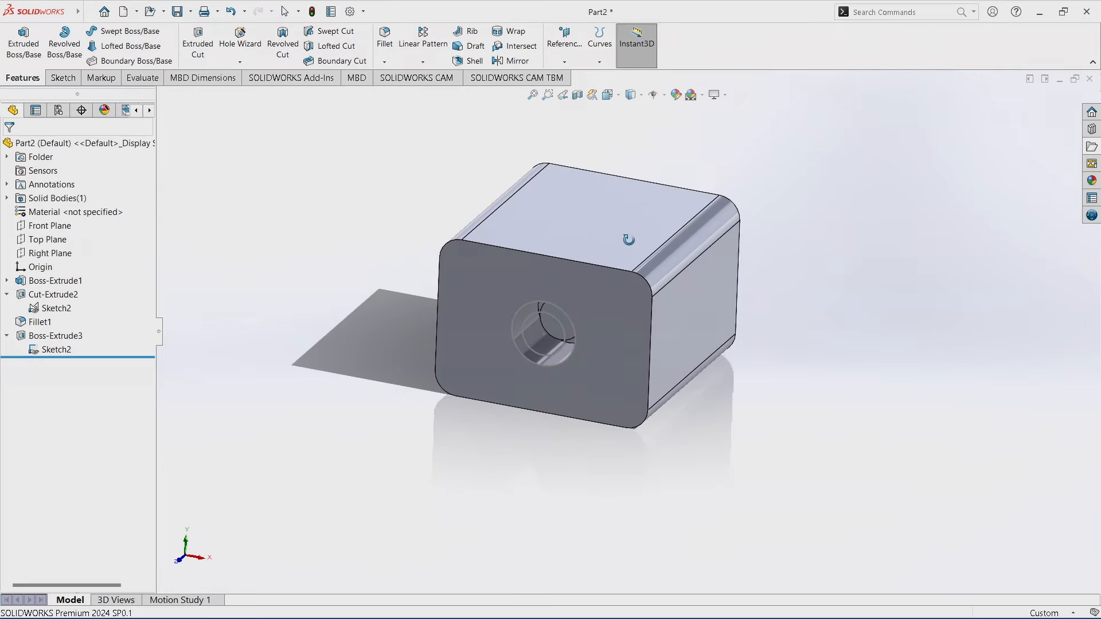
# - Zoom far out with the mouse wheel until the block vanishes
pyautogui.scroll(-3)
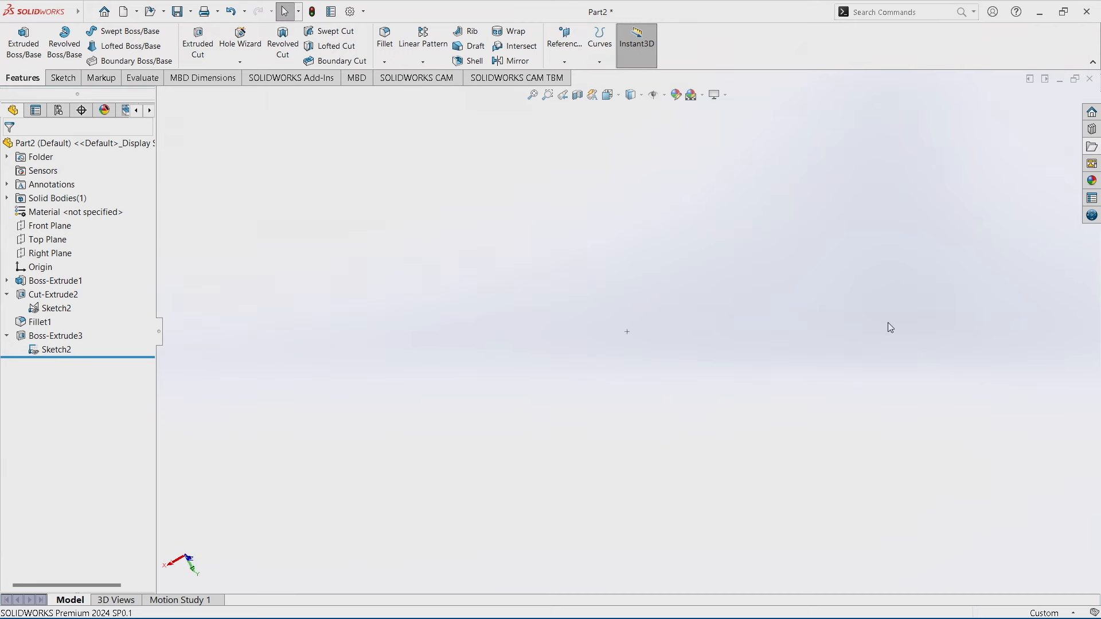
pyautogui.moveTo(759, 304)
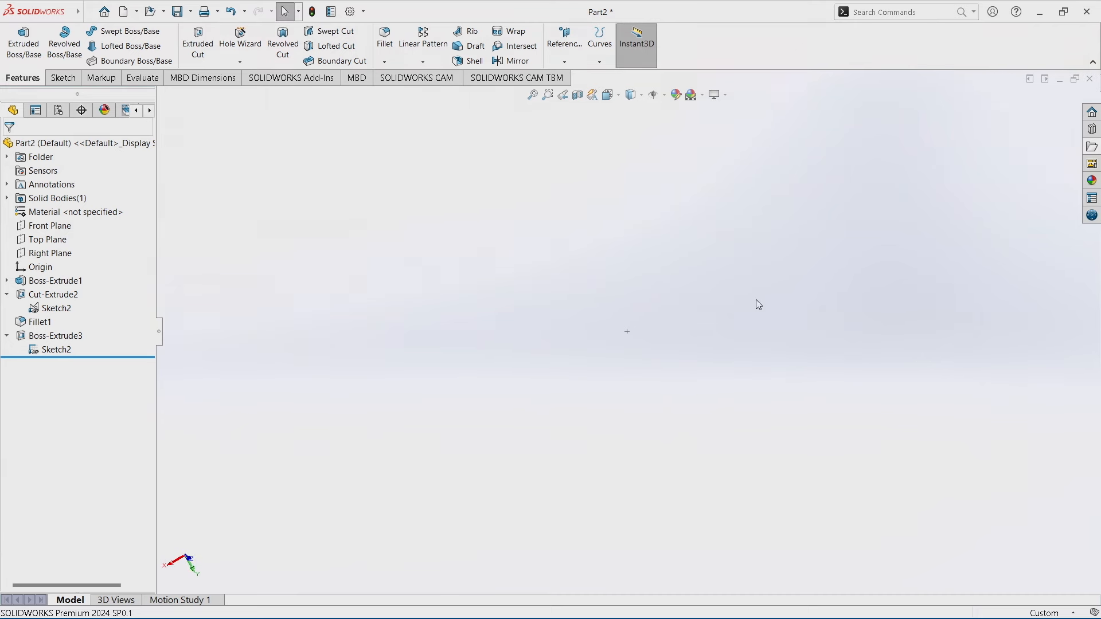
pyautogui.moveTo(576, 269)
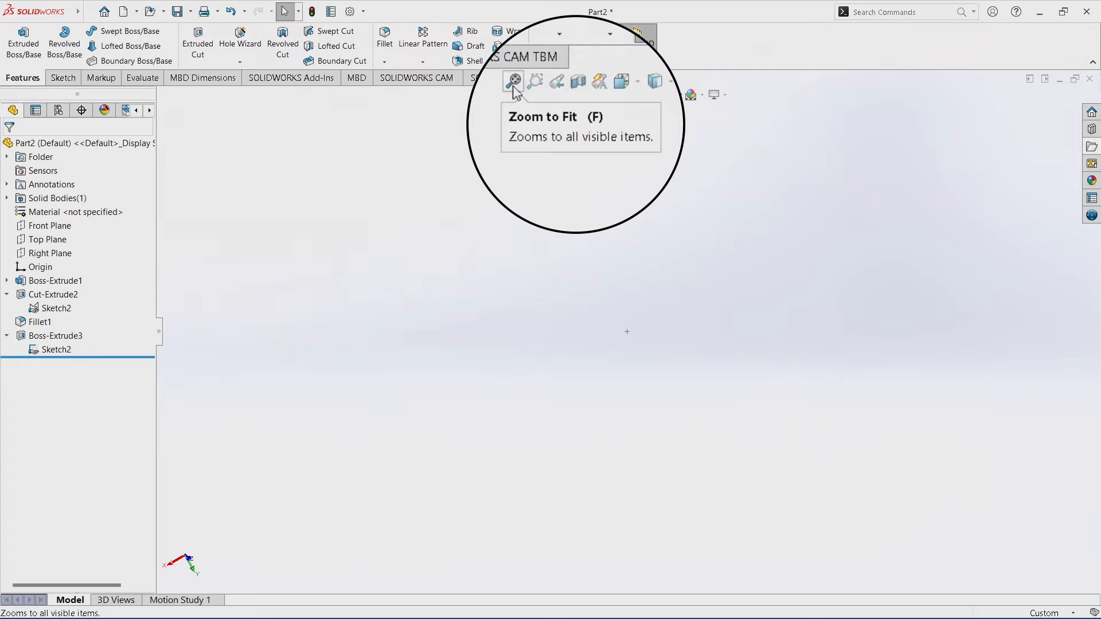
# - Zoom to fit the part and switch to the front view
pyautogui.click(513, 81)
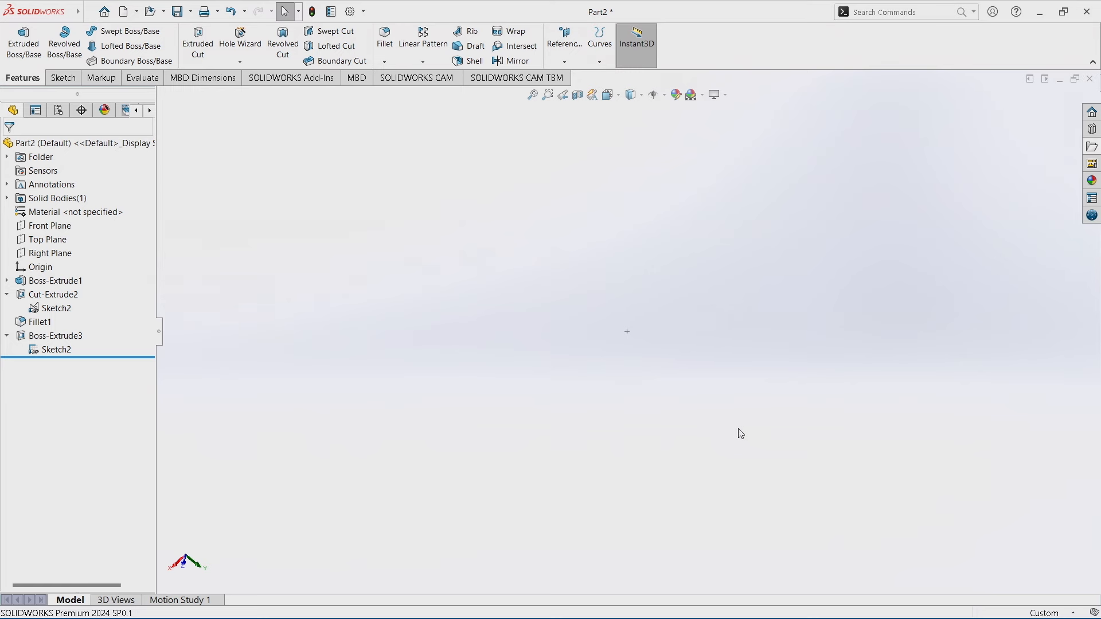
pyautogui.press('f')
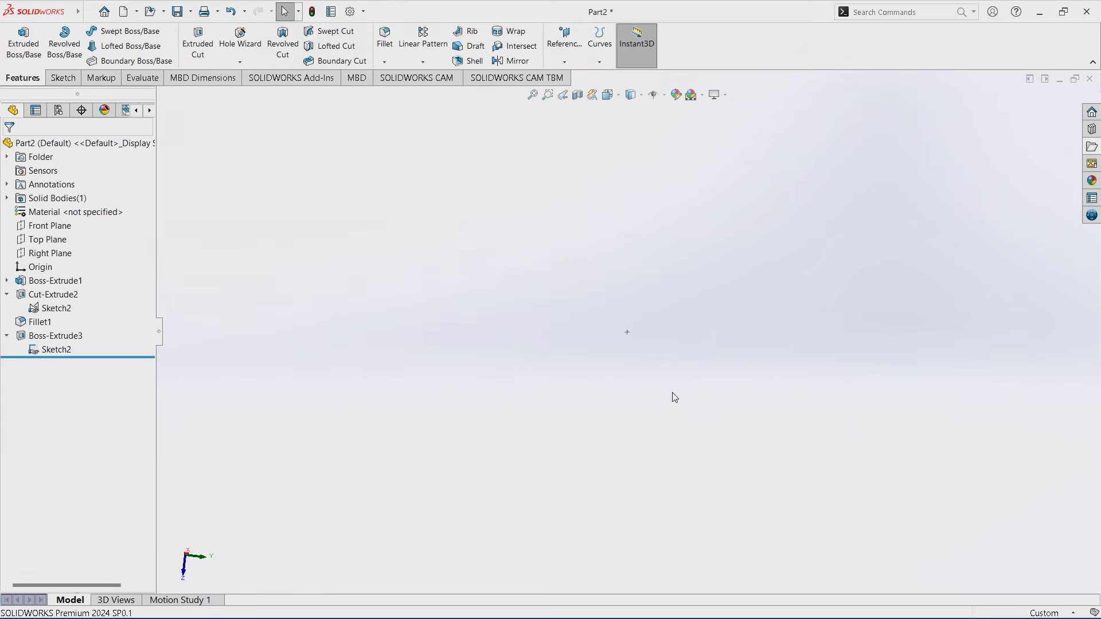
pyautogui.moveTo(569, 413)
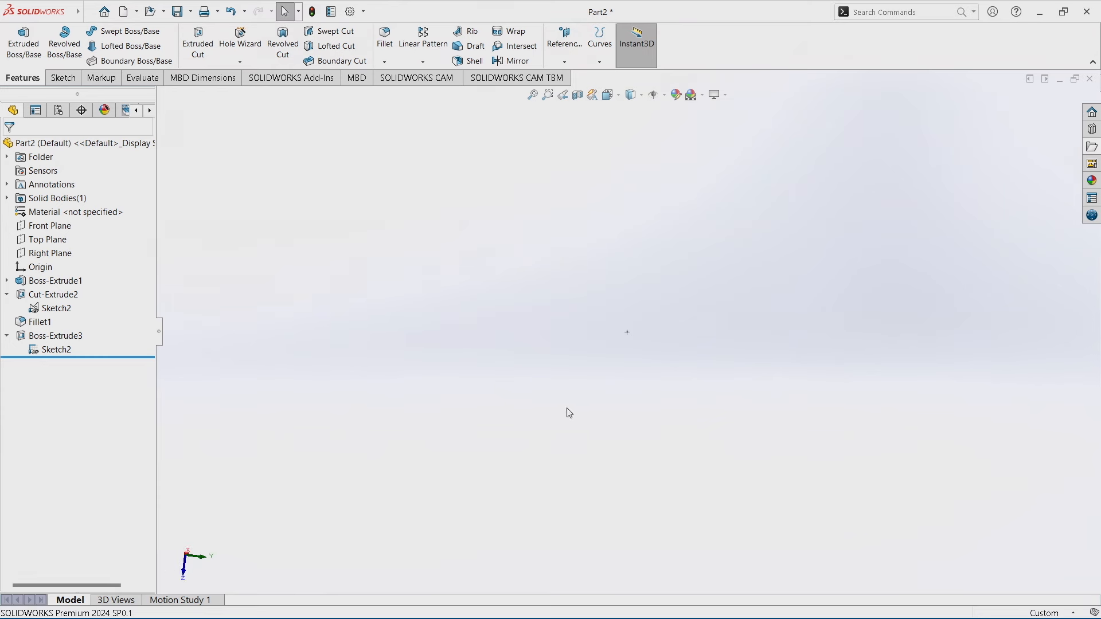